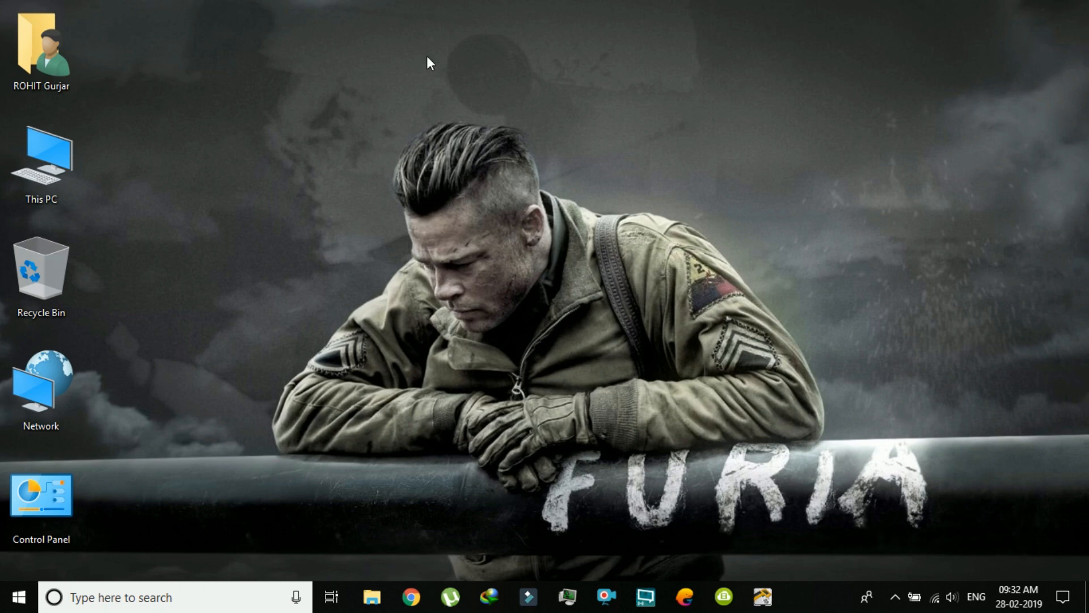
Switch Wi-Fi off from the taskbar network flyout, disconnecting from the rsg technical network
{"action": "right_click", "coordinate": [459, 146]}
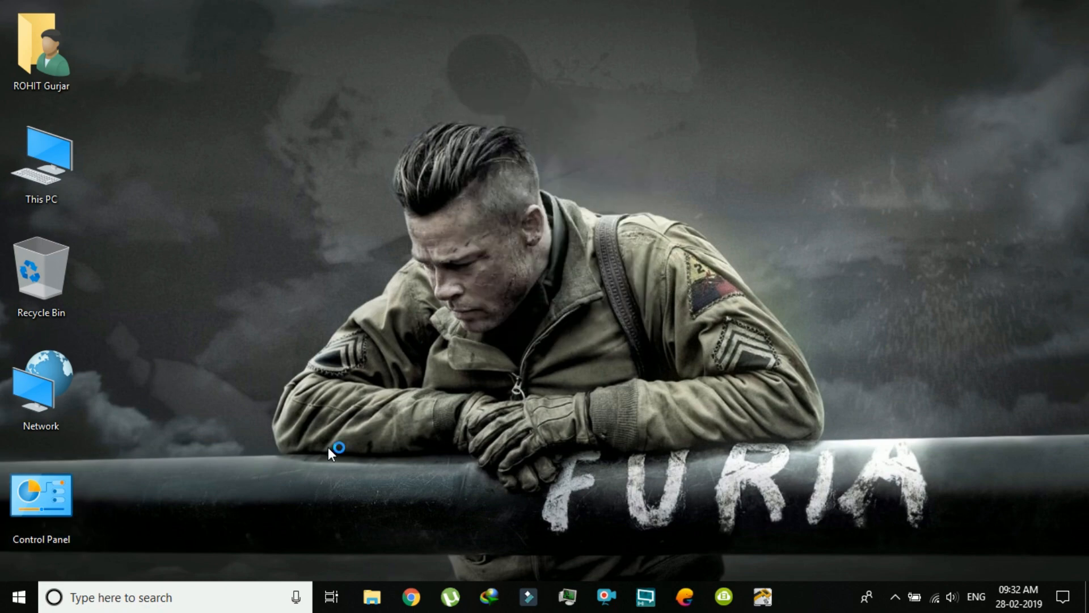
{"action": "mouse_move", "coordinate": [241, 178]}
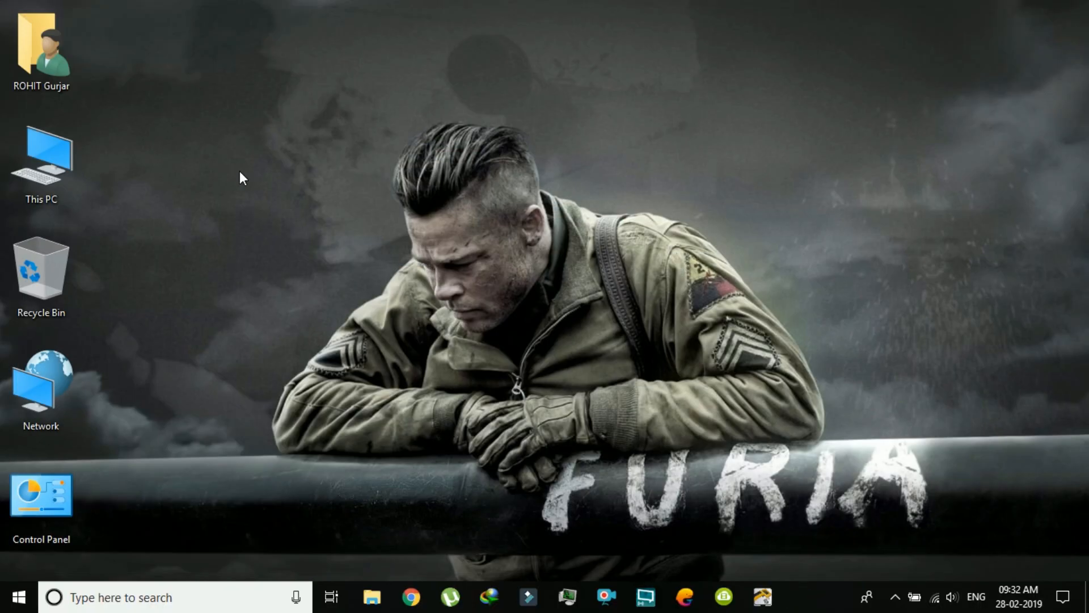
{"action": "mouse_move", "coordinate": [538, 311]}
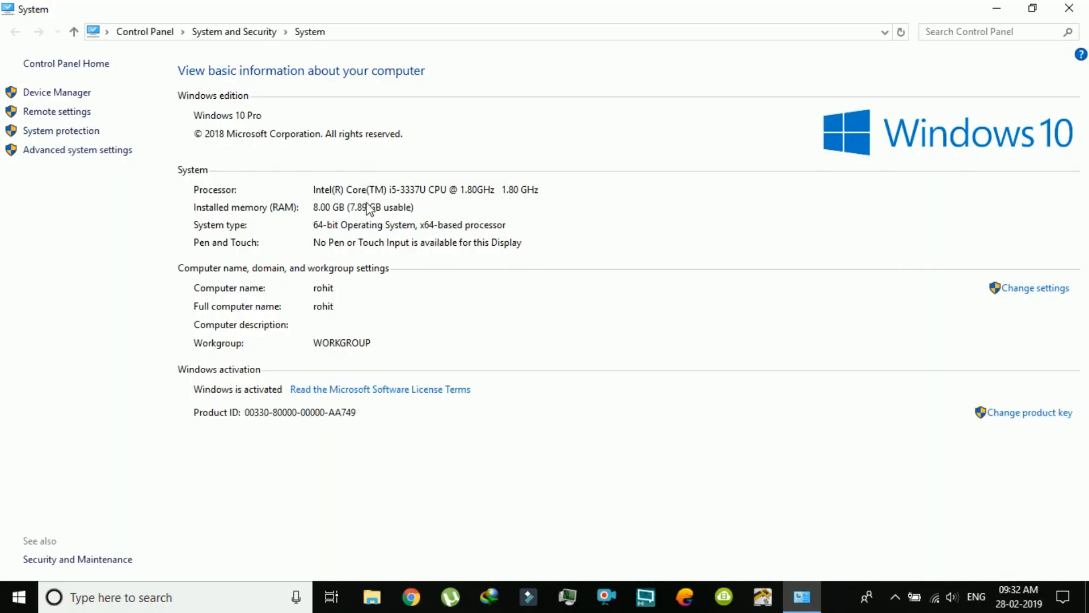
{"action": "mouse_move", "coordinate": [448, 230]}
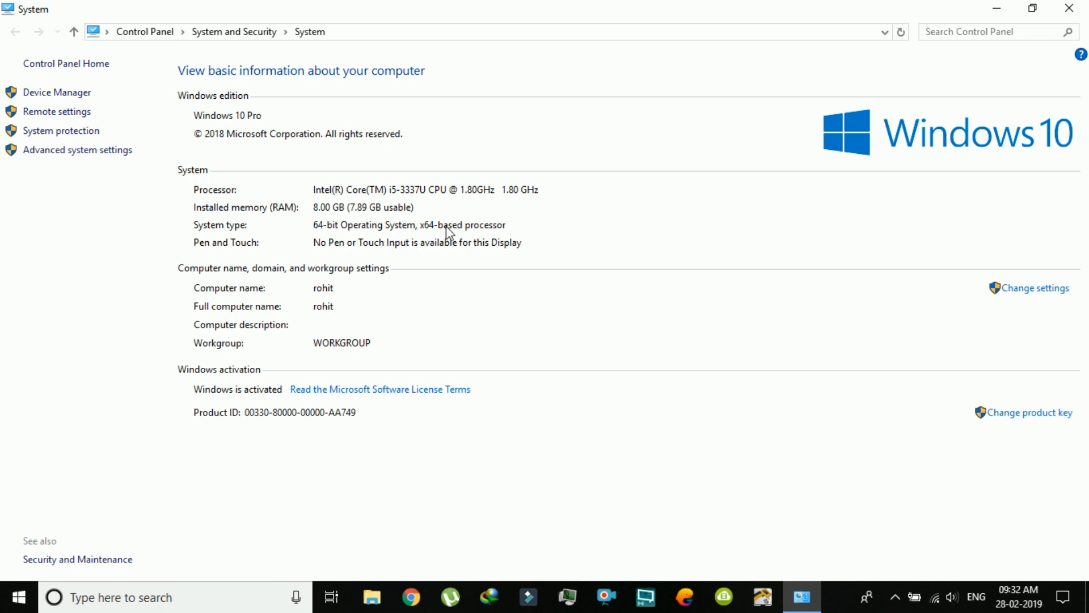
{"action": "mouse_move", "coordinate": [639, 239]}
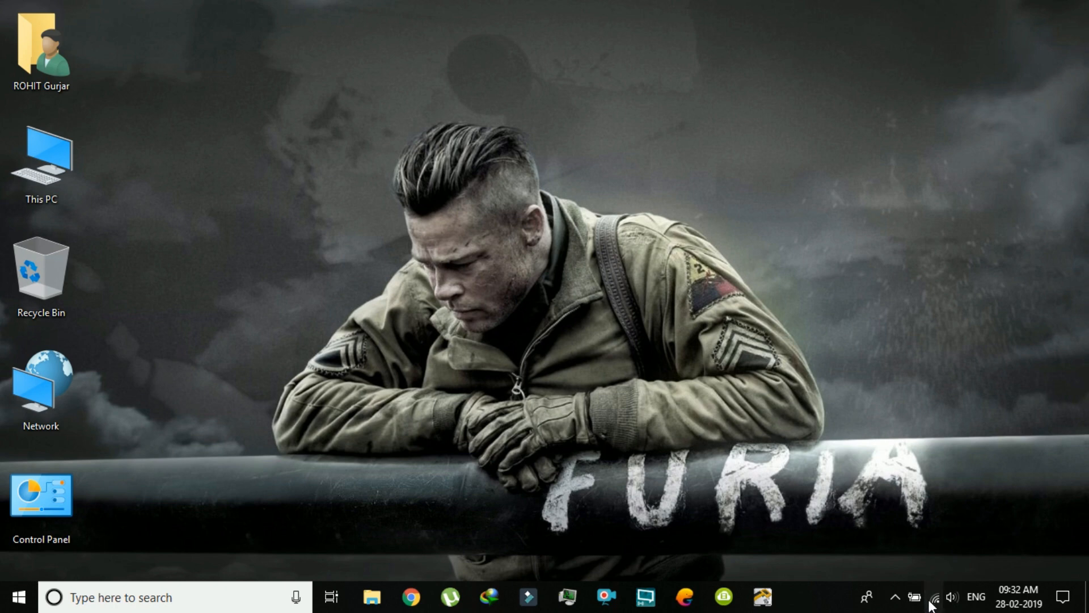
{"action": "left_click", "coordinate": [934, 597]}
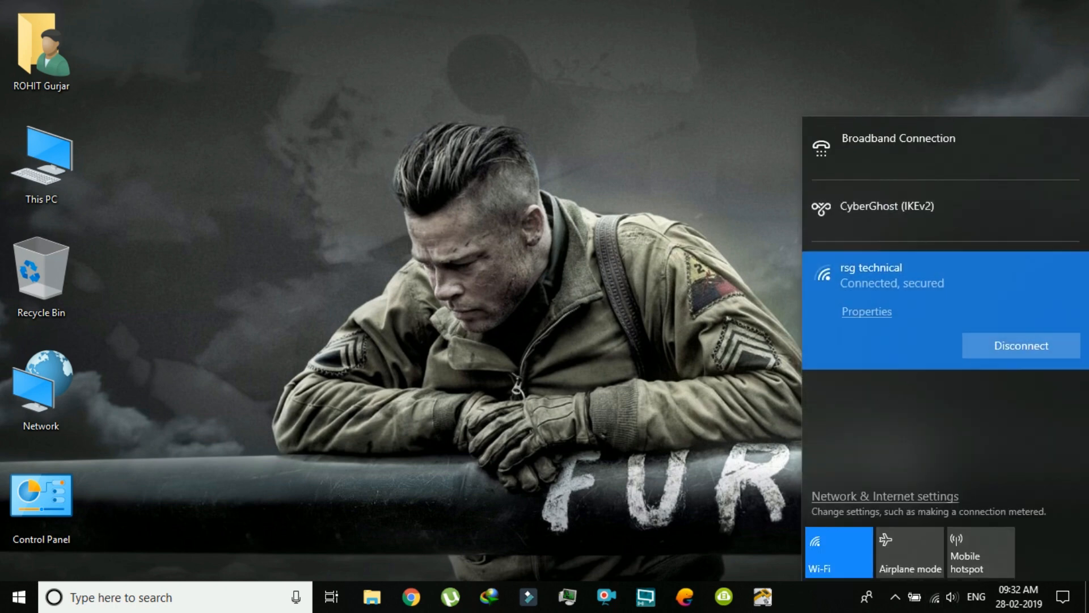
{"action": "left_click", "coordinate": [837, 553]}
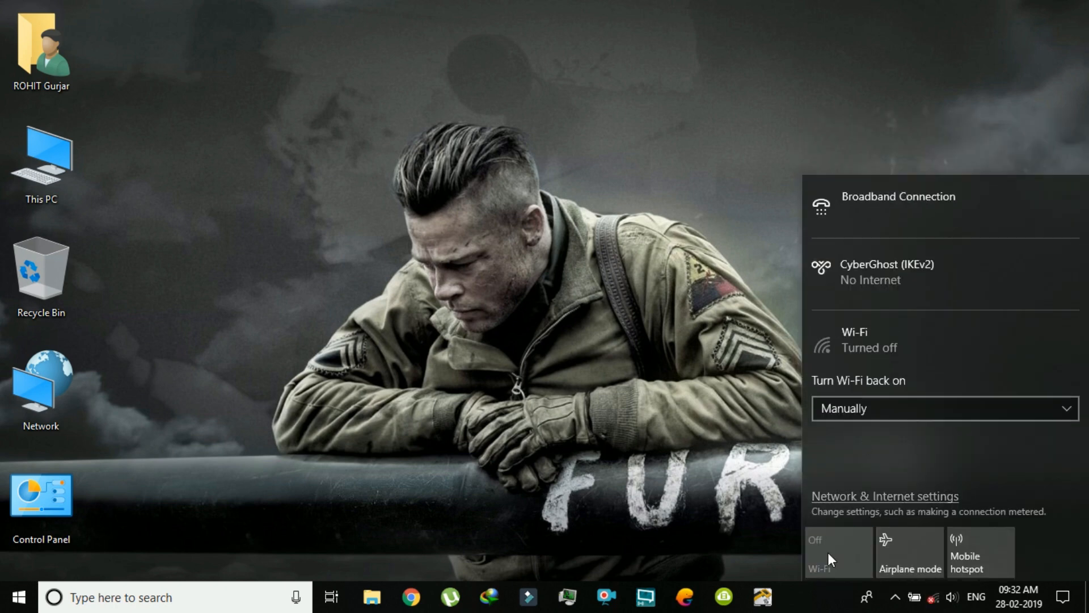
{"action": "right_click", "coordinate": [693, 313]}
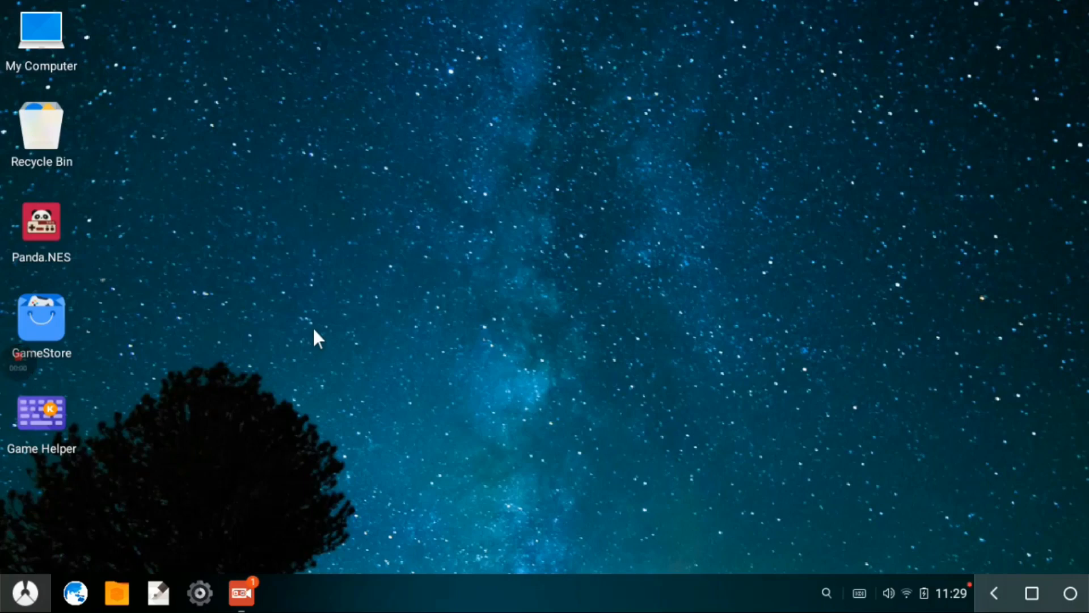
{"action": "mouse_move", "coordinate": [309, 332]}
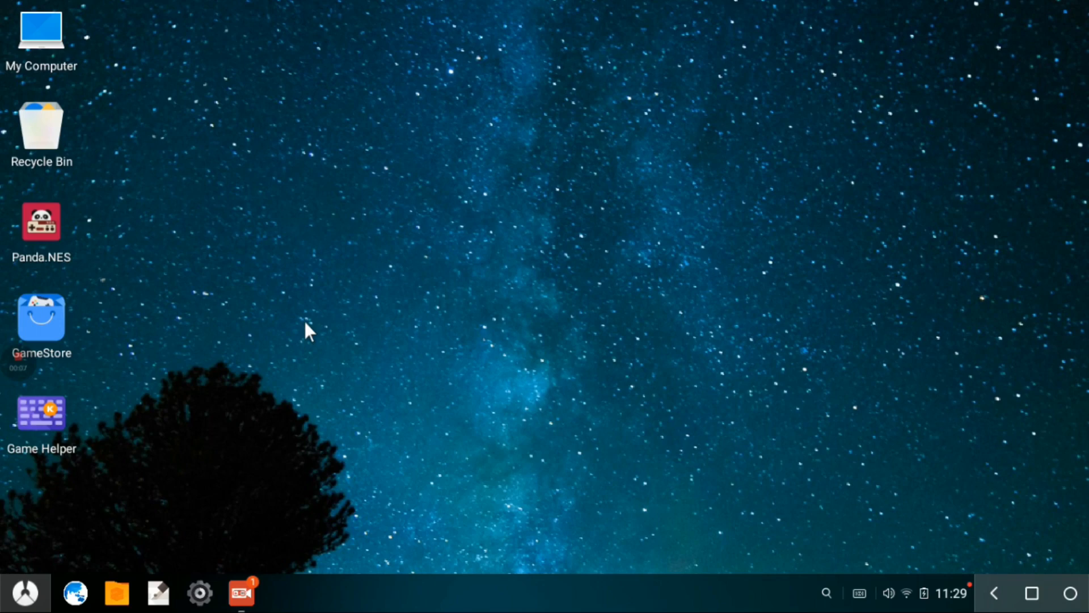
Launch the Phoenix OS Settings app from the Notification Center
{"action": "right_click", "coordinate": [575, 299]}
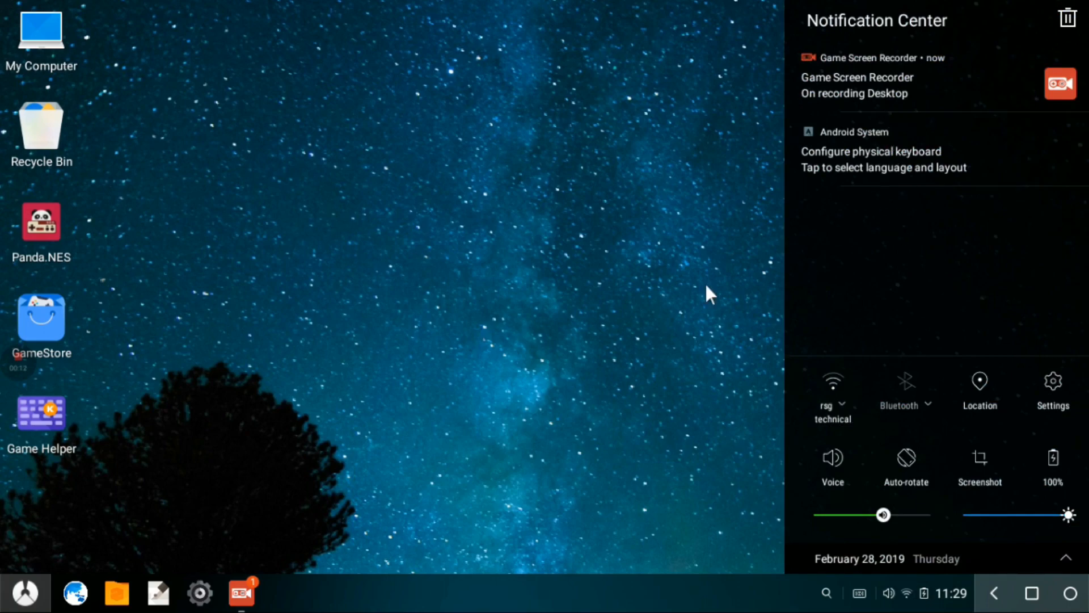
{"action": "left_click", "coordinate": [26, 592]}
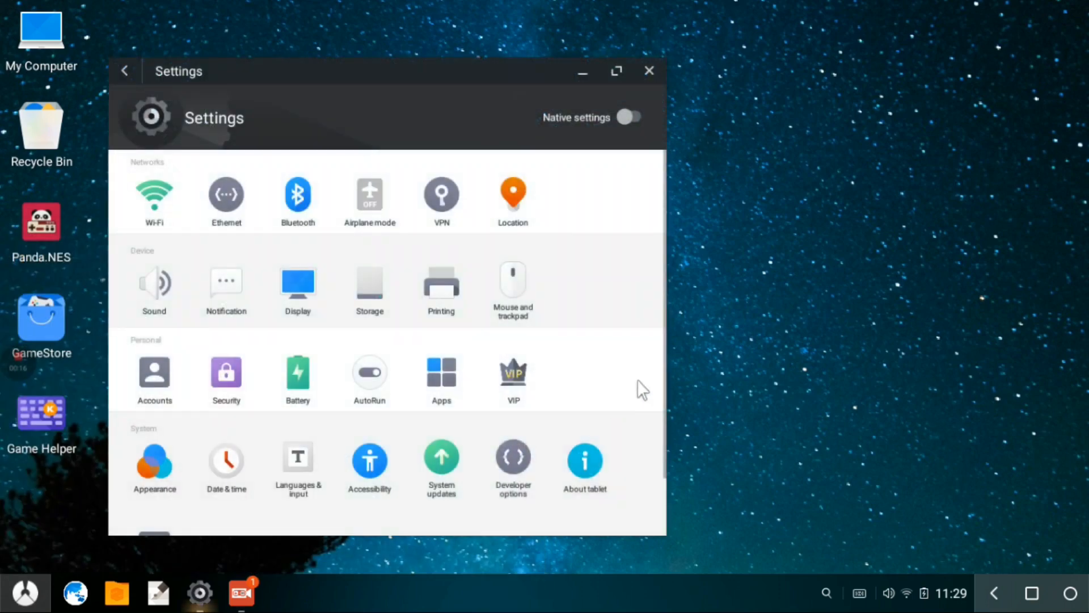
View About tablet showing Phoenix OS 3.0.8.64 on Android 7.1.1, then close Settings
{"action": "left_click", "coordinate": [585, 465]}
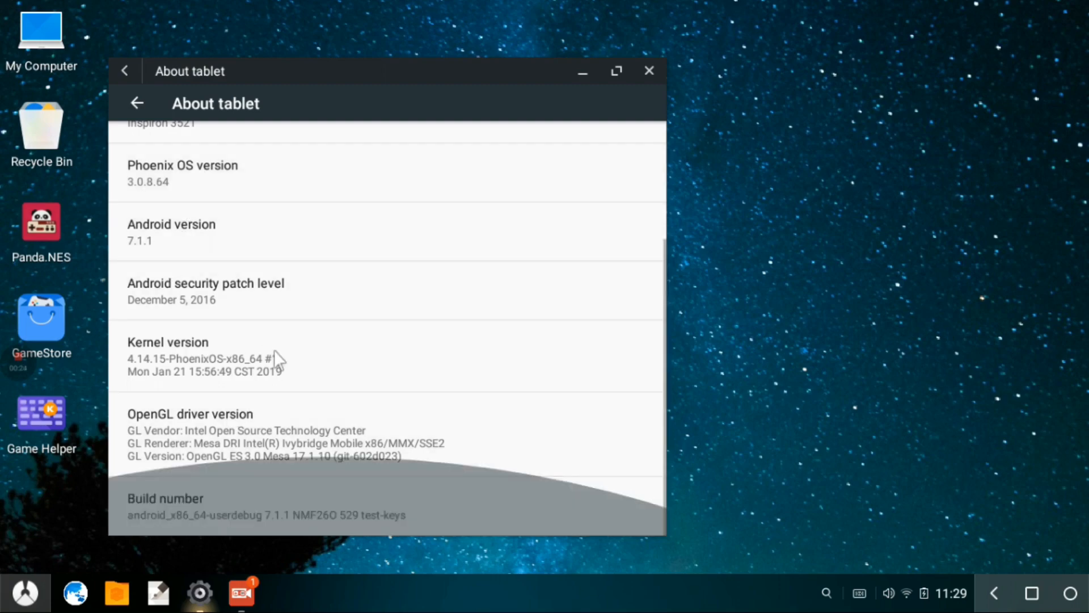
{"action": "left_click", "coordinate": [649, 71]}
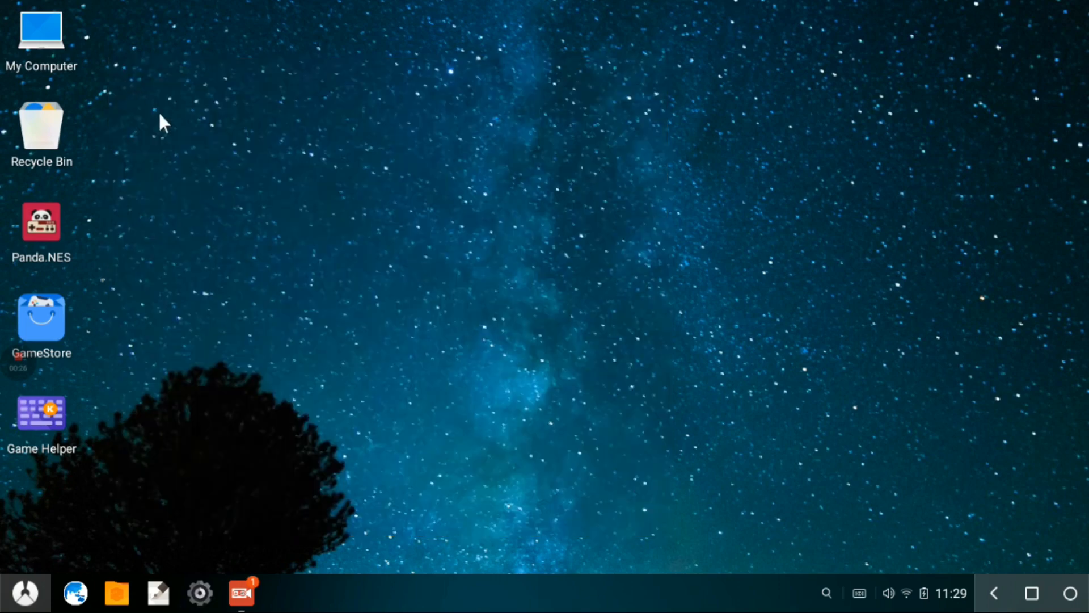
Start Change wallpaper from the desktop menu and close the Select photo window
{"action": "right_click", "coordinate": [506, 375]}
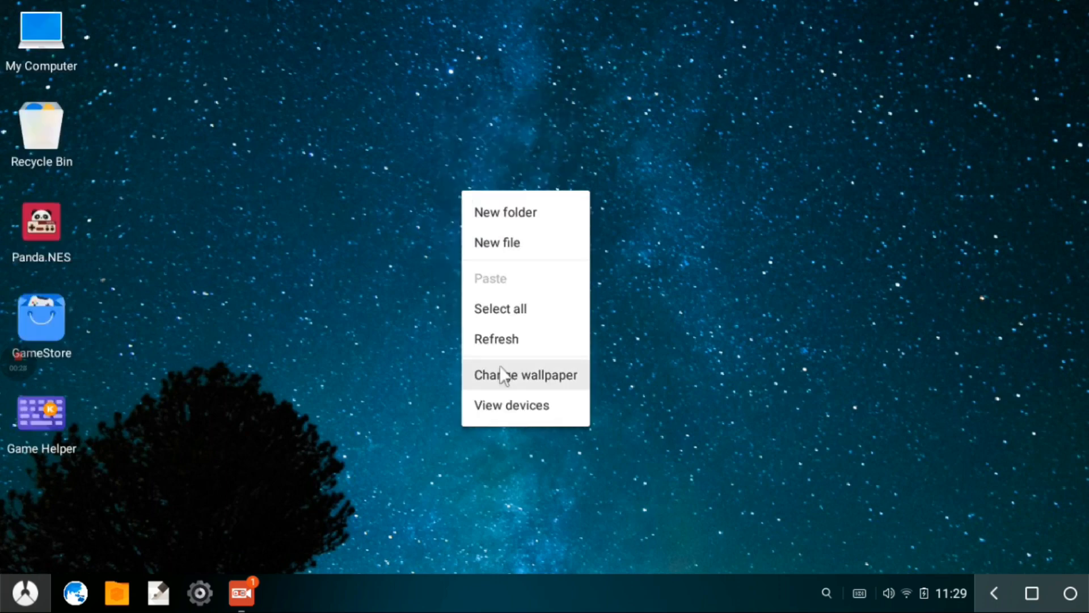
{"action": "left_click", "coordinate": [525, 374]}
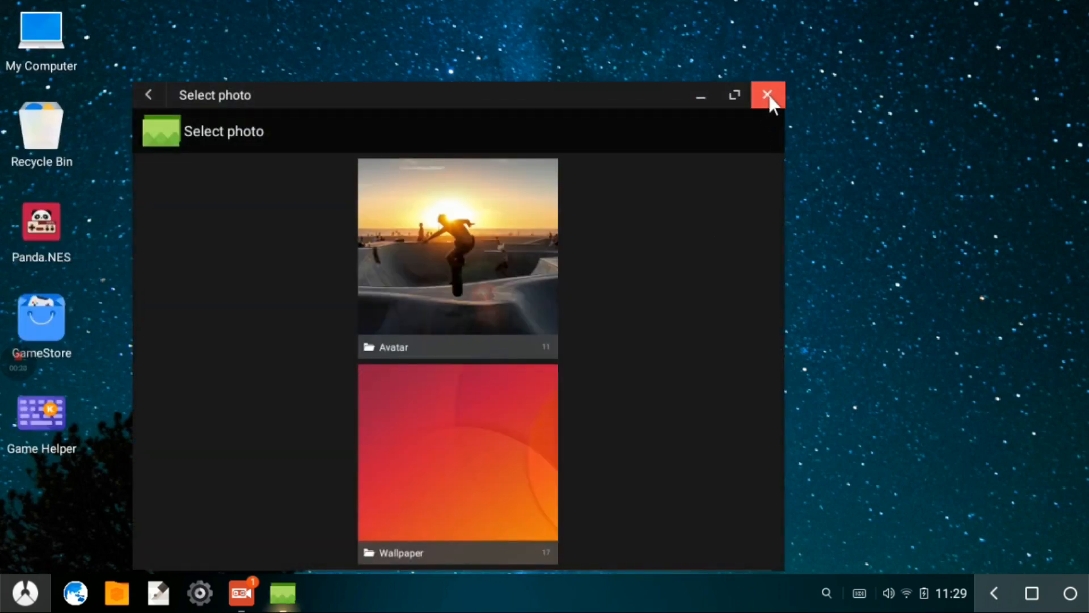
{"action": "left_click", "coordinate": [767, 95]}
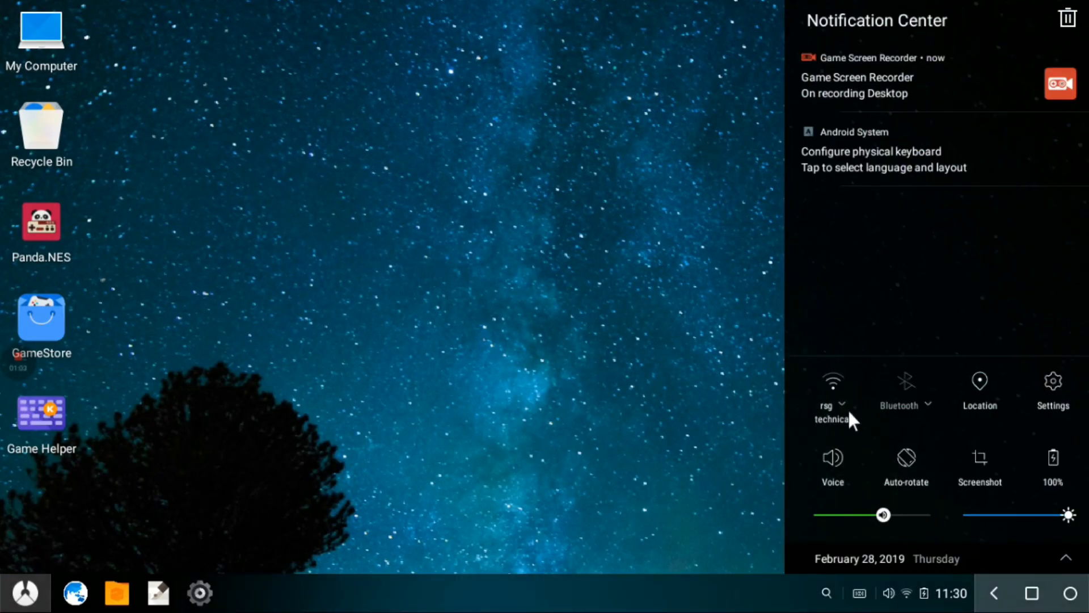
Launch Chrome with a fresh tab and the older page's tab closed
{"action": "left_click", "coordinate": [502, 245]}
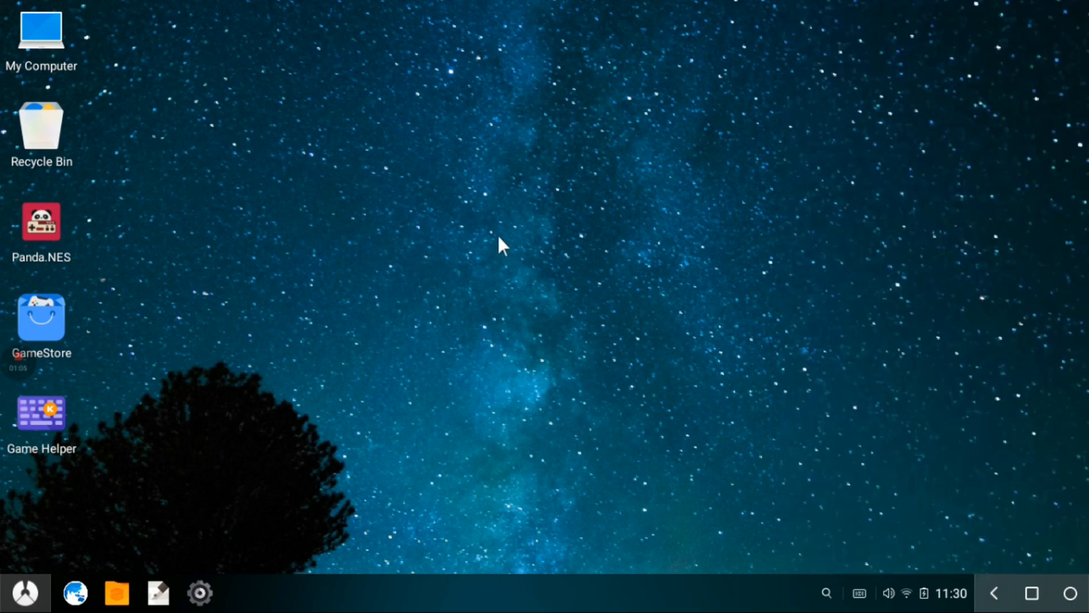
{"action": "left_click", "coordinate": [25, 593]}
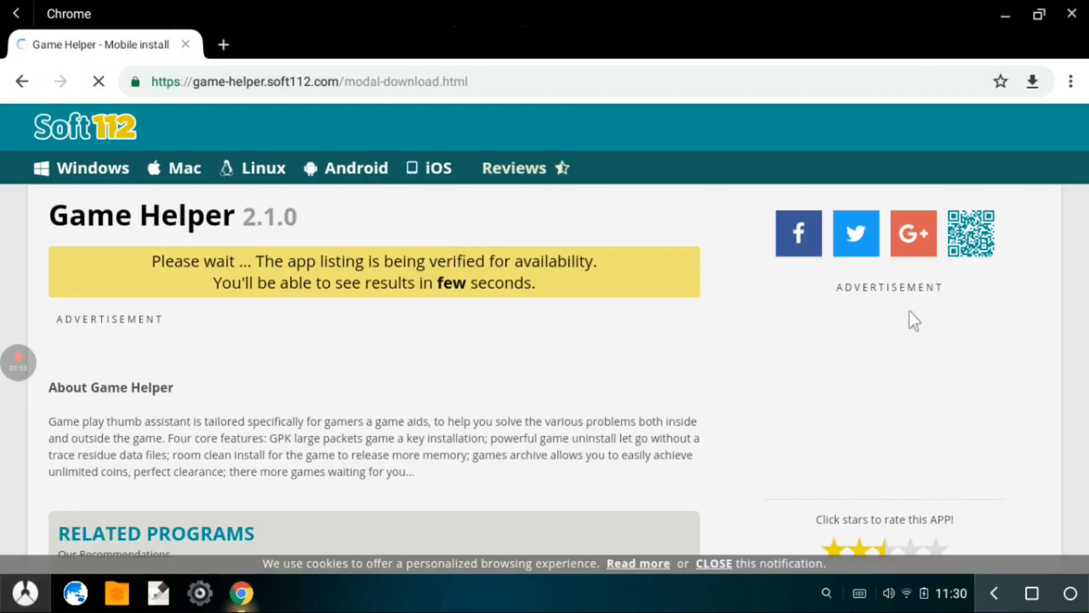
{"action": "left_click", "coordinate": [223, 44]}
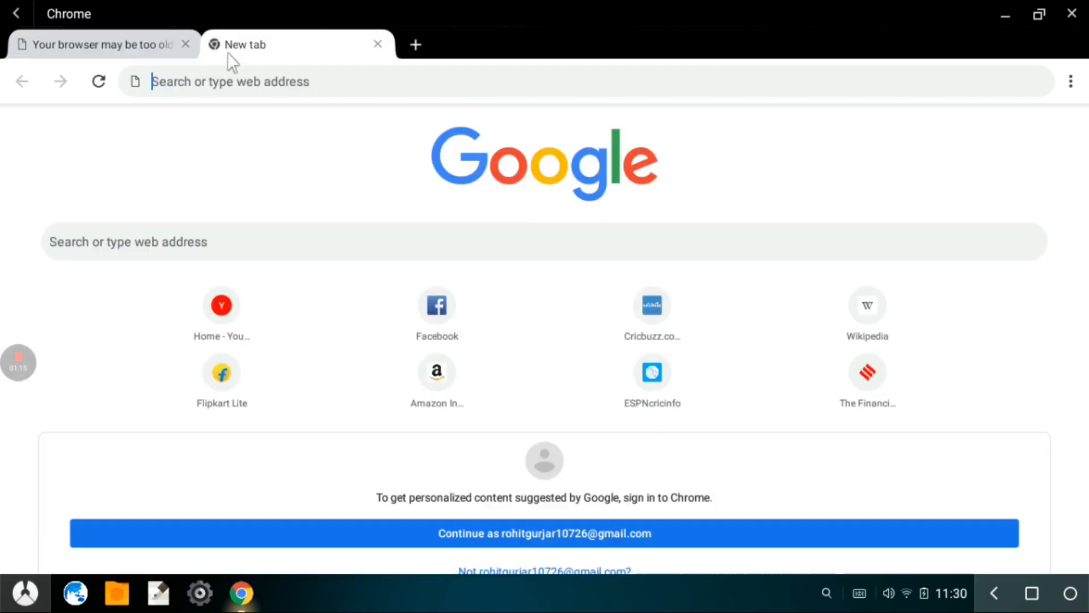
{"action": "left_click", "coordinate": [185, 44]}
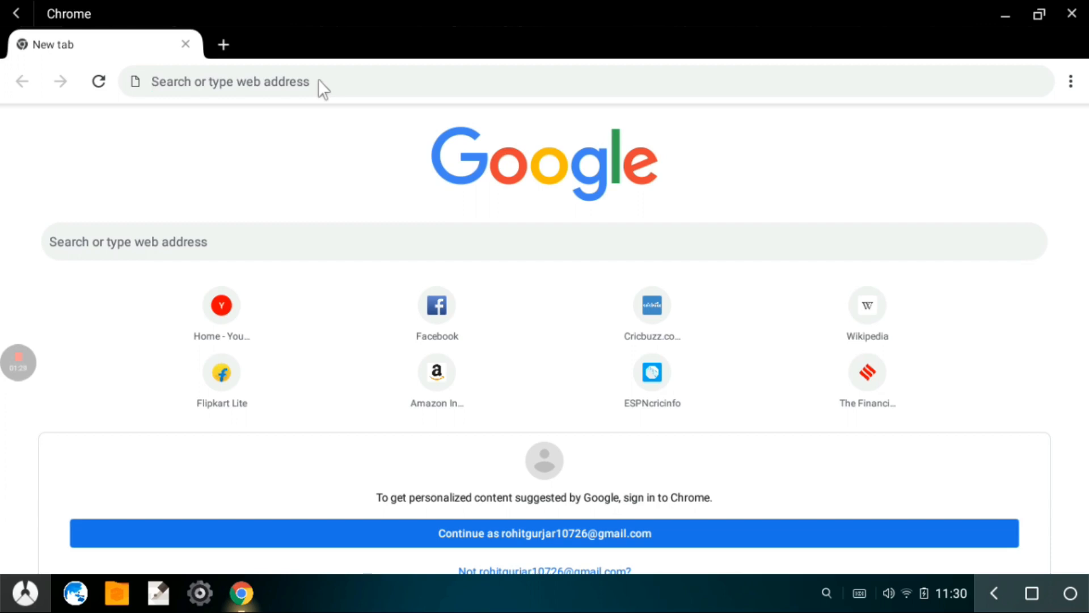
Search 'google' from the address bar and scroll the results
{"action": "type", "text": "google"}
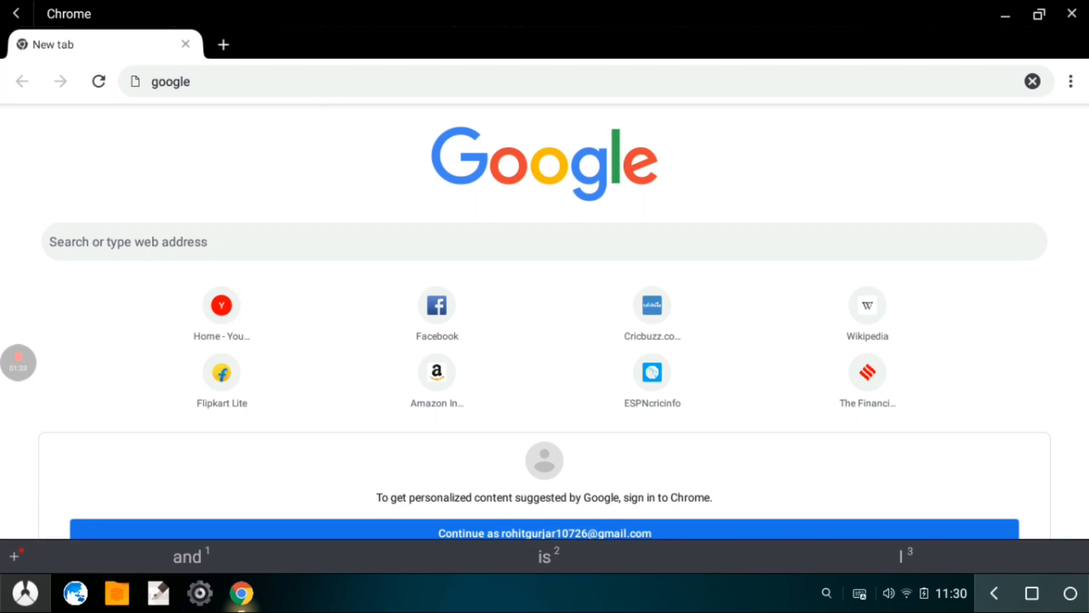
{"action": "key", "text": "Enter"}
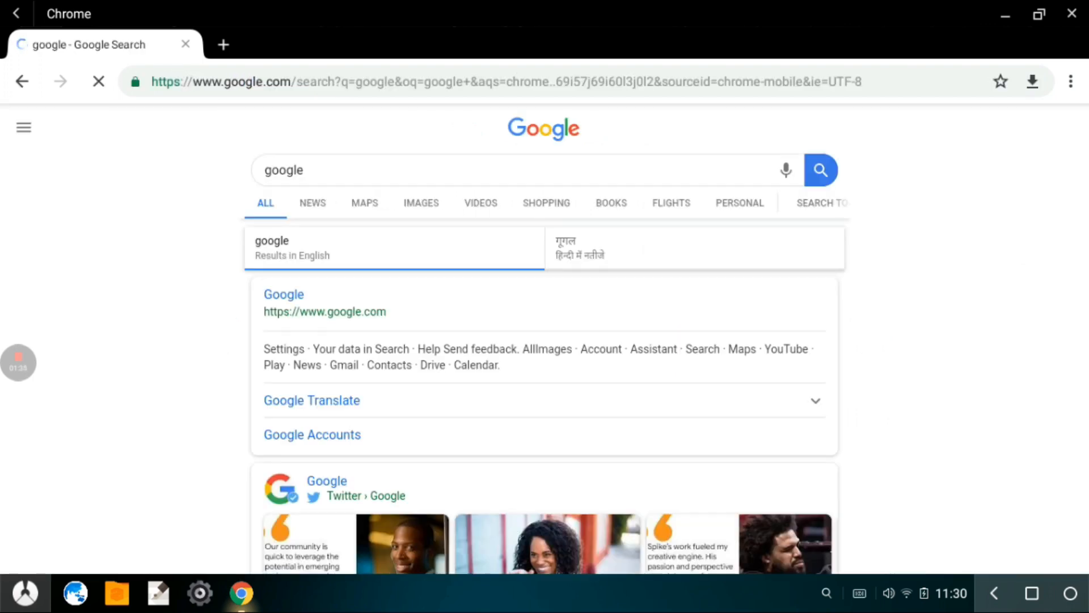
{"action": "scroll", "scroll_direction": "down", "scroll_amount": 3}
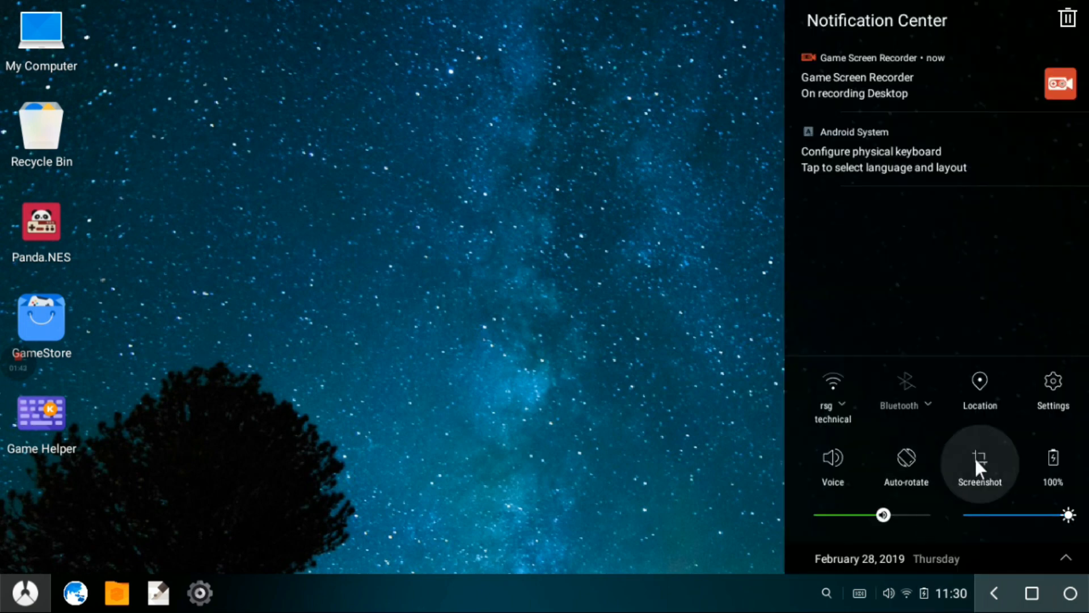
Check the Ethernet status (cable not connected) in Settings and return to the main list
{"action": "left_click", "coordinate": [1051, 380]}
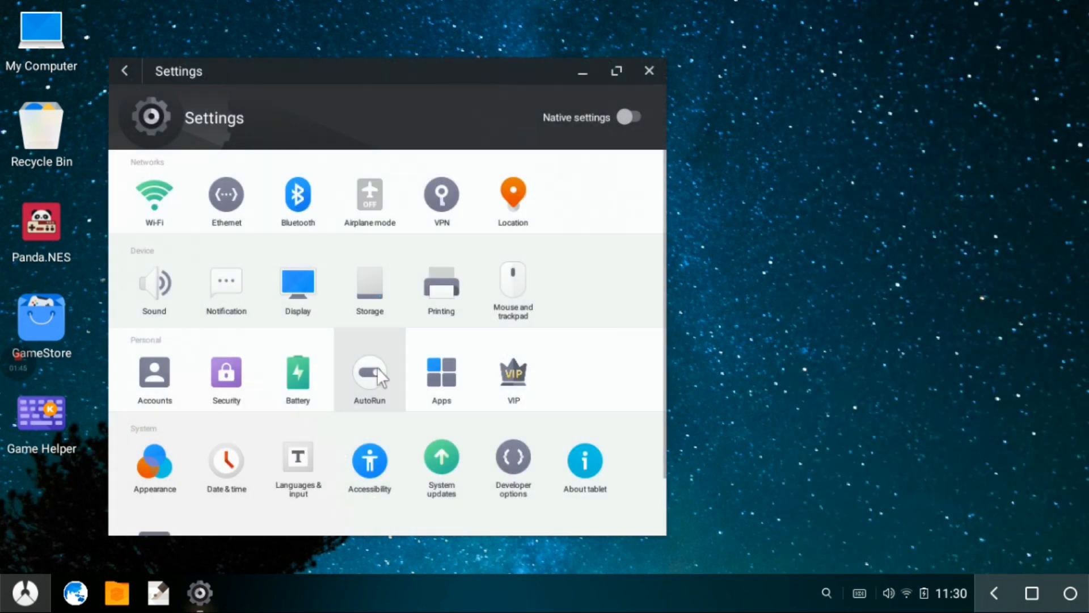
{"action": "left_click", "coordinate": [226, 194]}
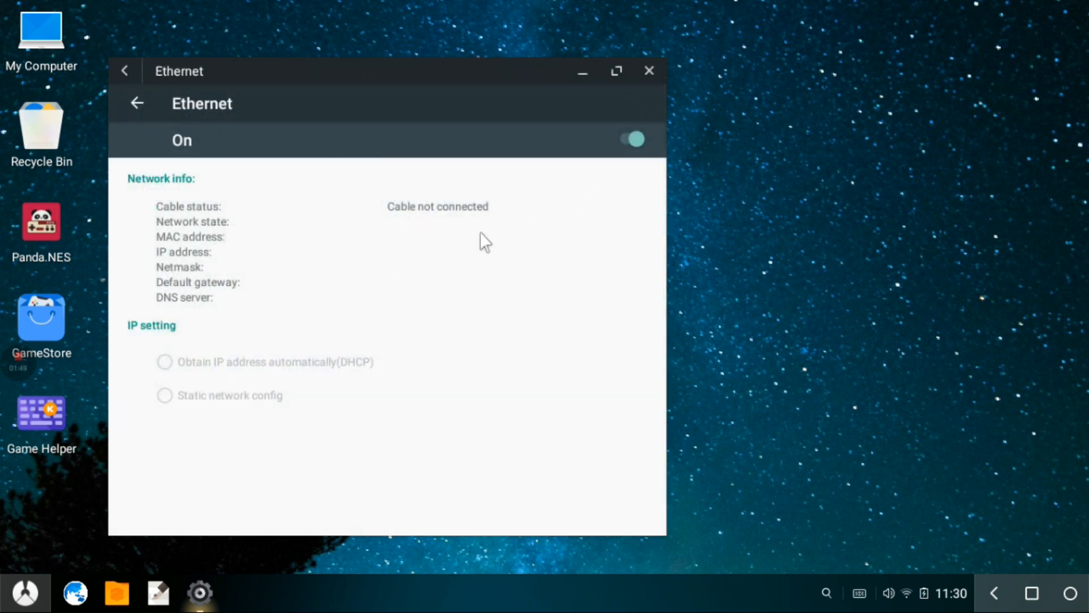
{"action": "left_click", "coordinate": [628, 139]}
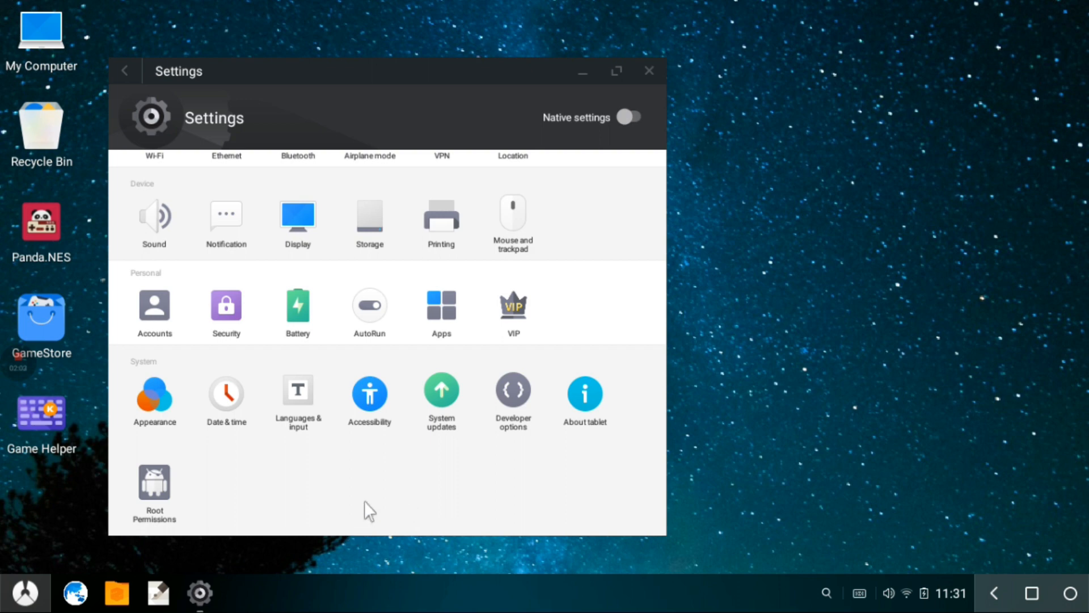
{"action": "mouse_move", "coordinate": [575, 460]}
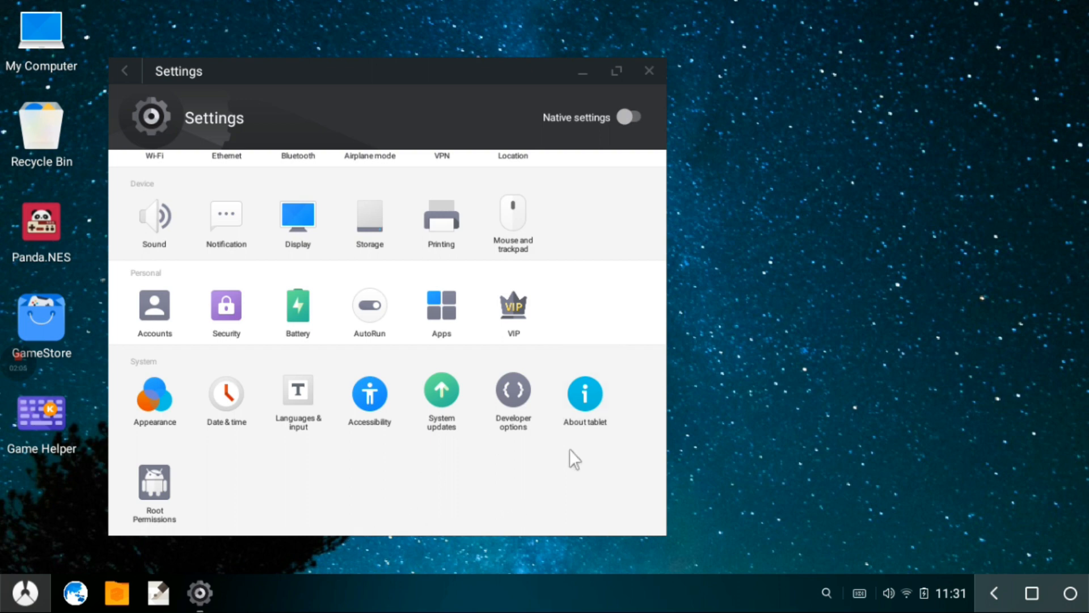
View the About tablet version details and return to the main settings list
{"action": "left_click", "coordinate": [584, 394]}
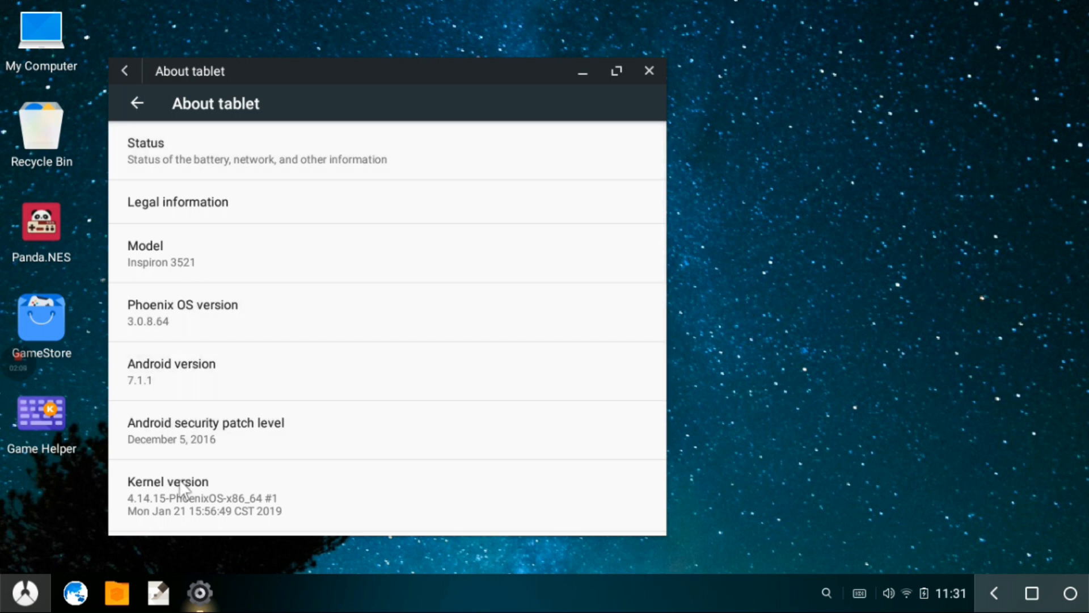
{"action": "left_click", "coordinate": [137, 103]}
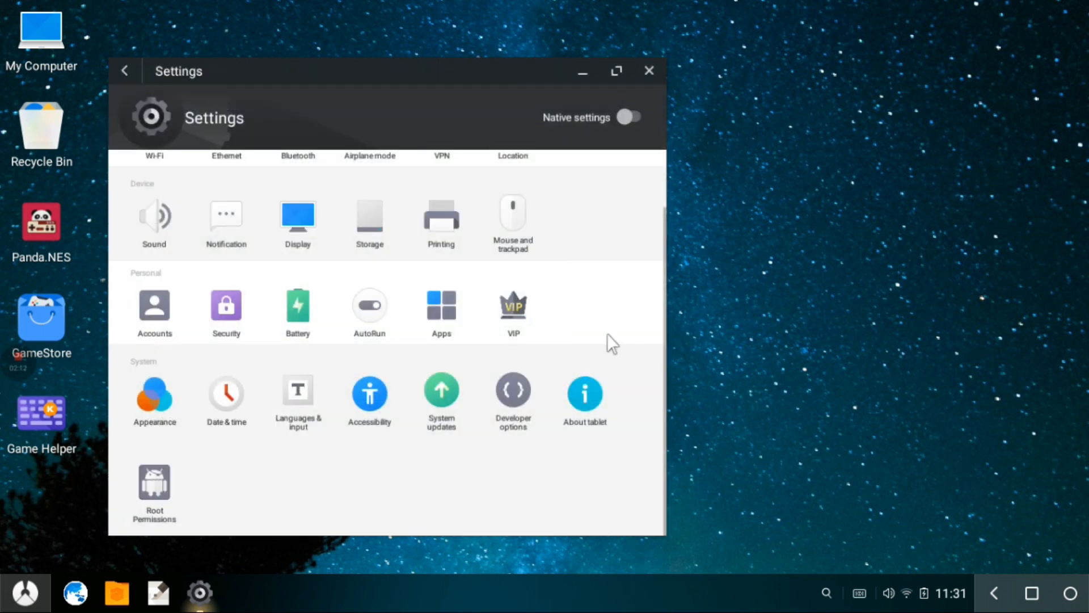